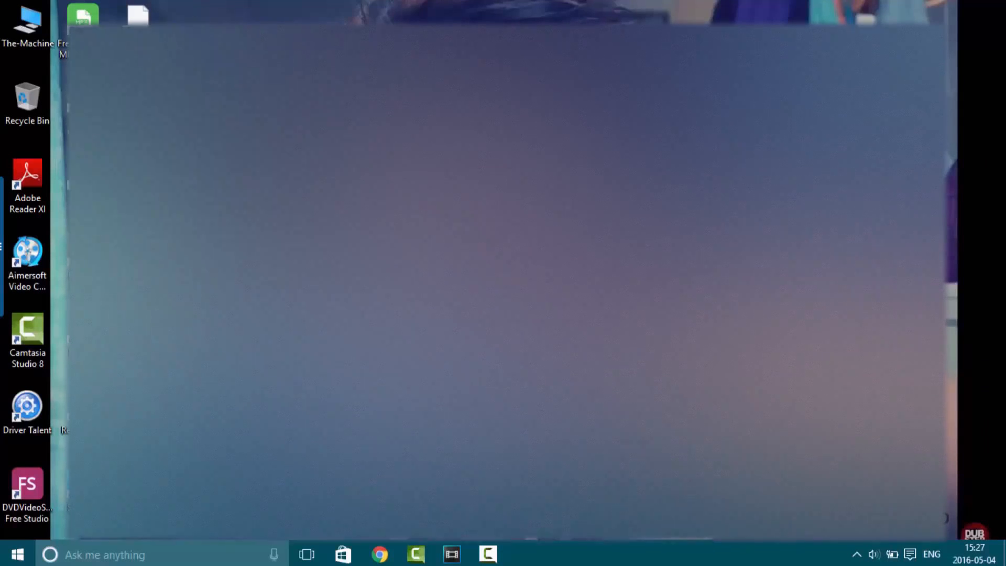
Browse to Documents > Camtasia Studio and select the iphoneshoot .mov video, showing its actions.
{"action": "left_click", "coordinate": [524, 554]}
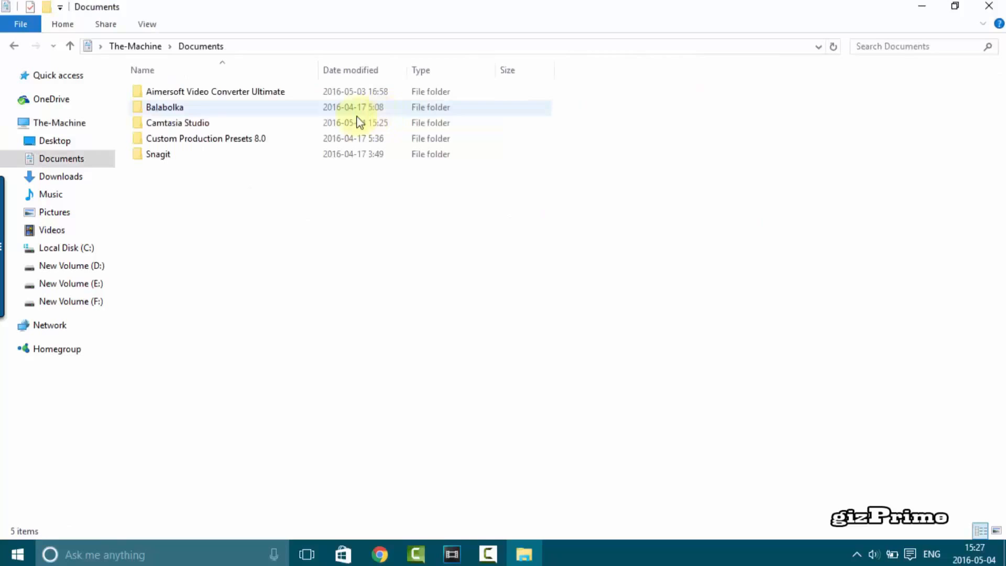
{"action": "double_click", "coordinate": [178, 123]}
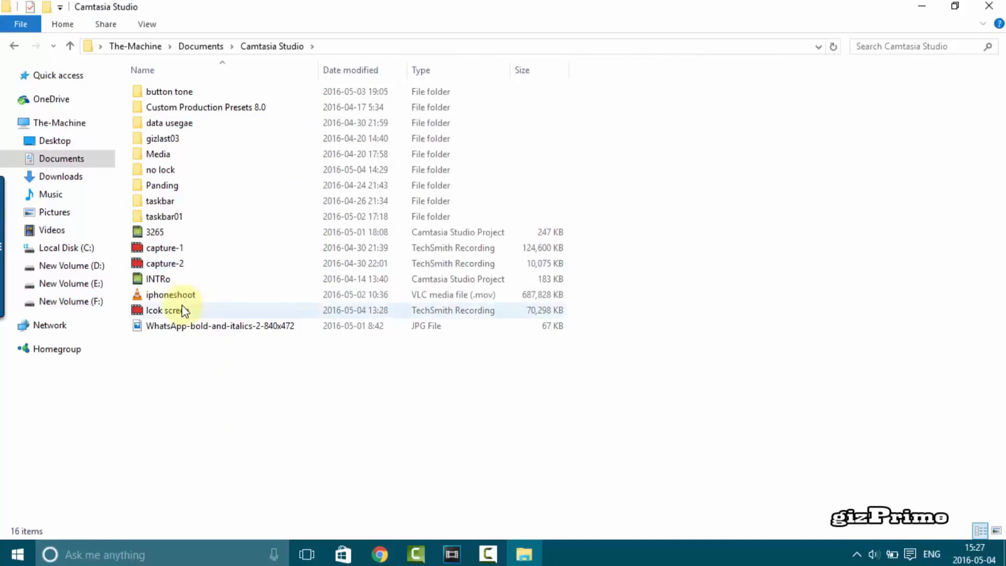
{"action": "left_click", "coordinate": [171, 295]}
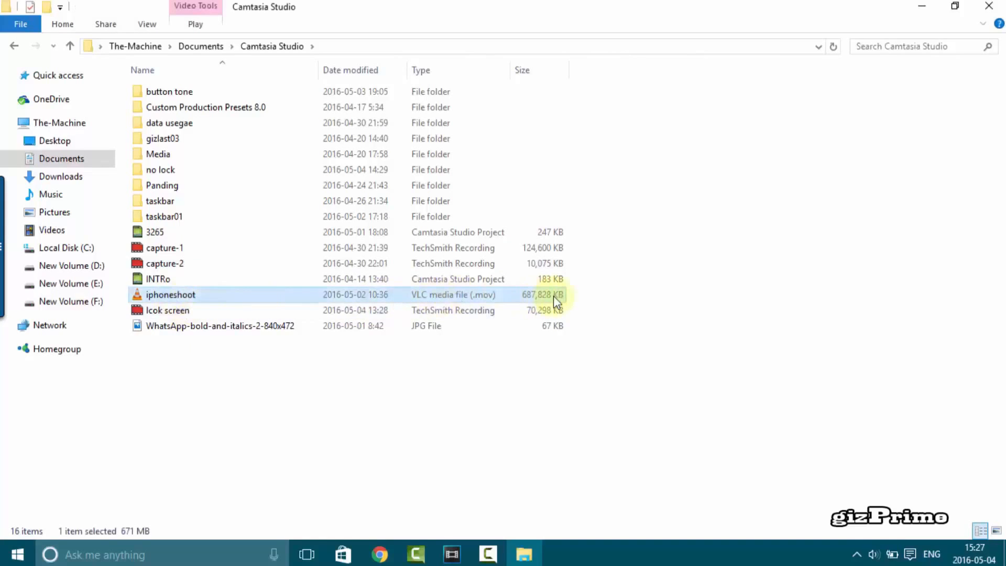
{"action": "mouse_move", "coordinate": [490, 304]}
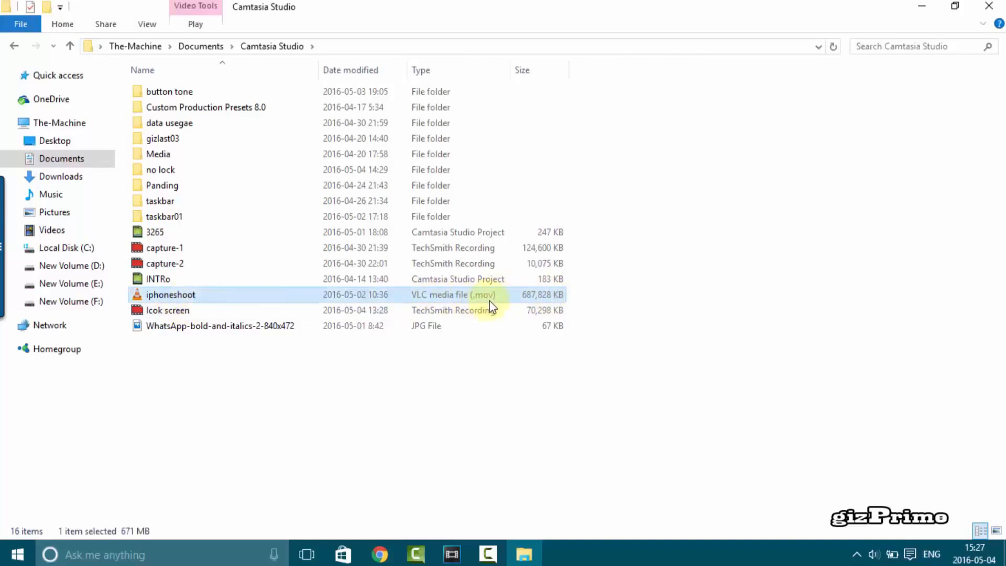
{"action": "right_click", "coordinate": [171, 294]}
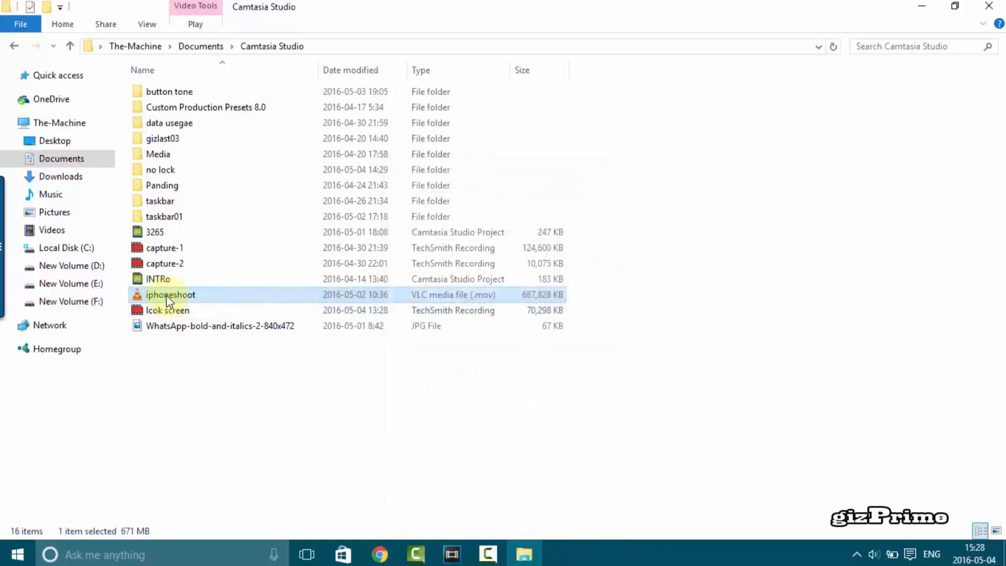
Drag iphoneshoot.mov into the Vegas Pro project and dismiss the QuickTime 7 error.
{"action": "left_click_drag", "start_coordinate": [170, 295], "coordinate": [470, 487]}
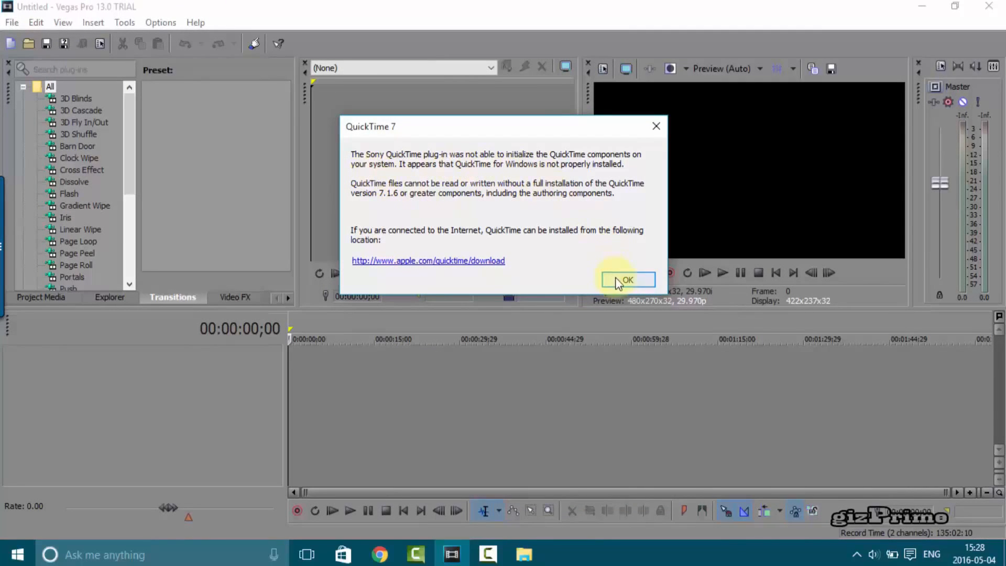
{"action": "left_click", "coordinate": [627, 280]}
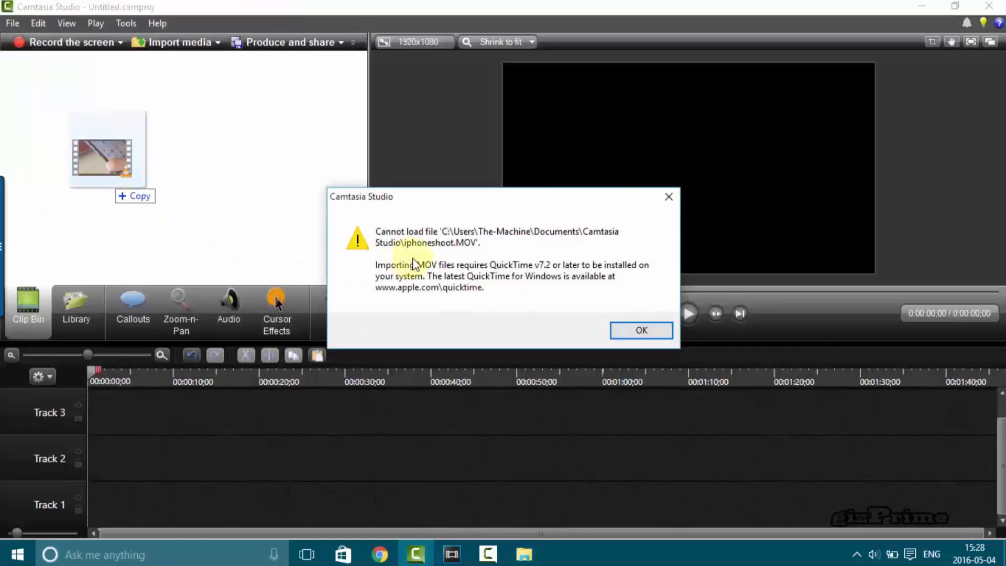
{"action": "mouse_move", "coordinate": [402, 285]}
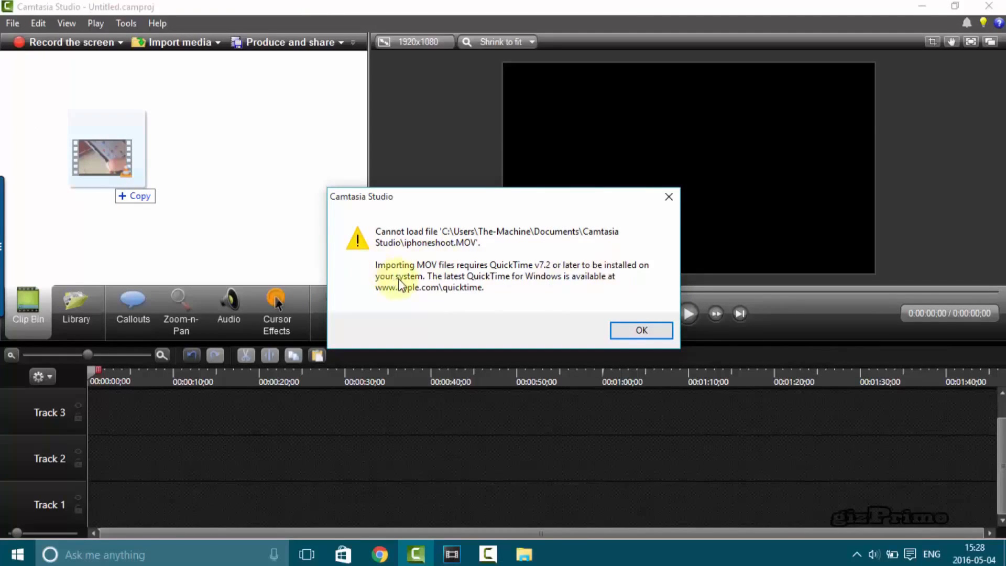
{"action": "mouse_move", "coordinate": [619, 287]}
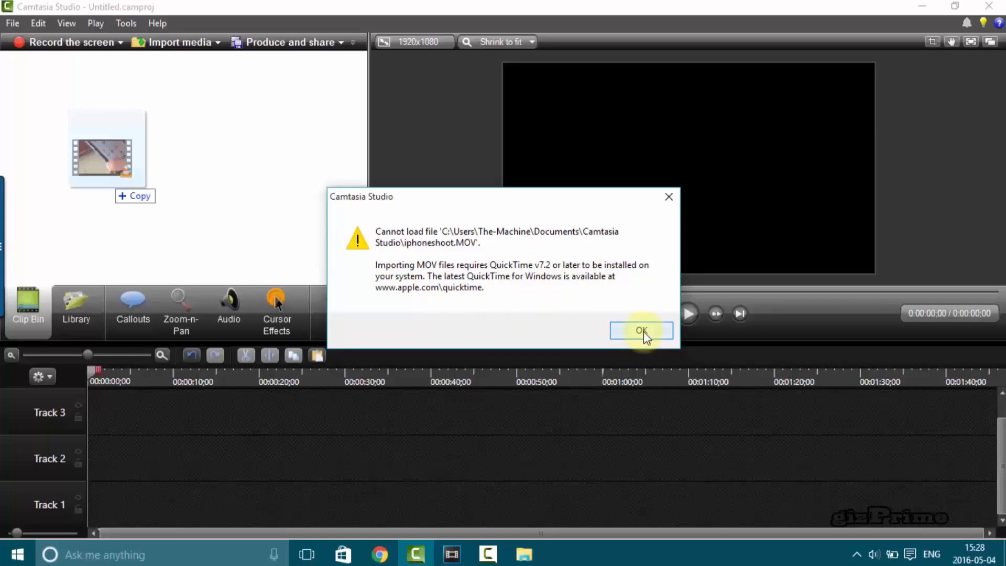
Dismiss Camtasia's 'Cannot load file' QuickTime warning for iphoneshoot.MOV.
{"action": "left_click", "coordinate": [641, 330]}
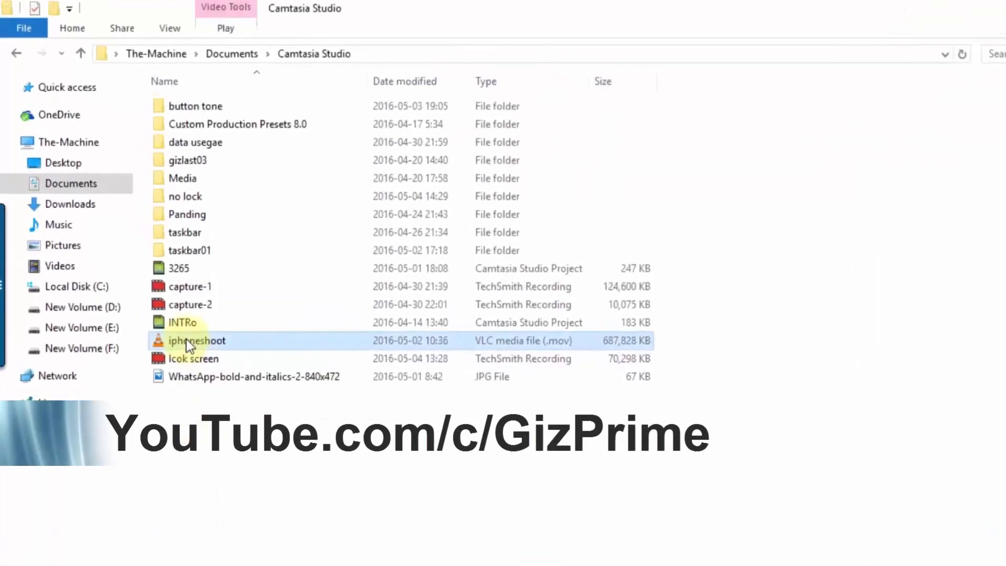
Show file name extensions and rename iphoneshoot.MOV to iphoneshoot.mp4, accepting the warning.
{"action": "left_click", "coordinate": [169, 29]}
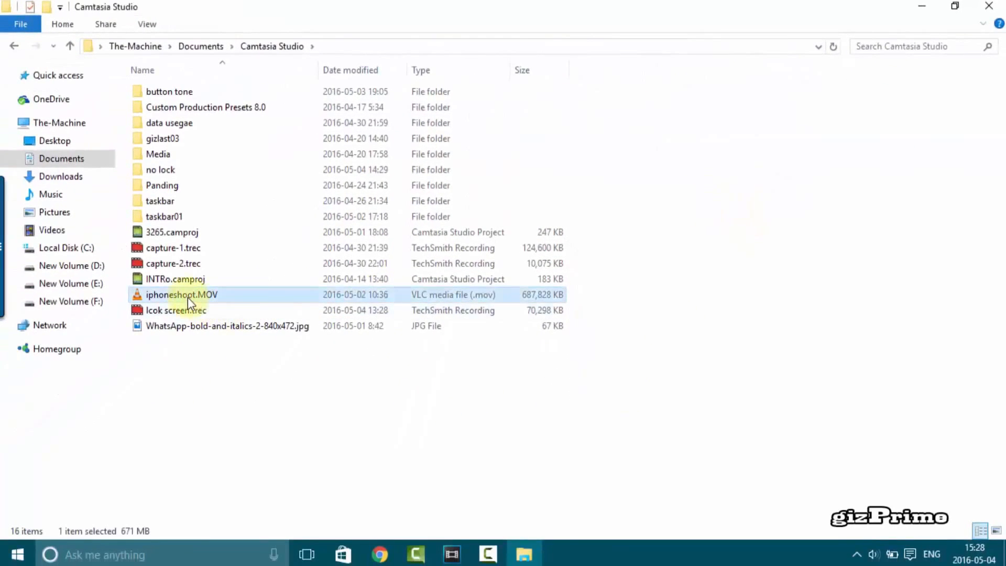
{"action": "left_click", "coordinate": [181, 294]}
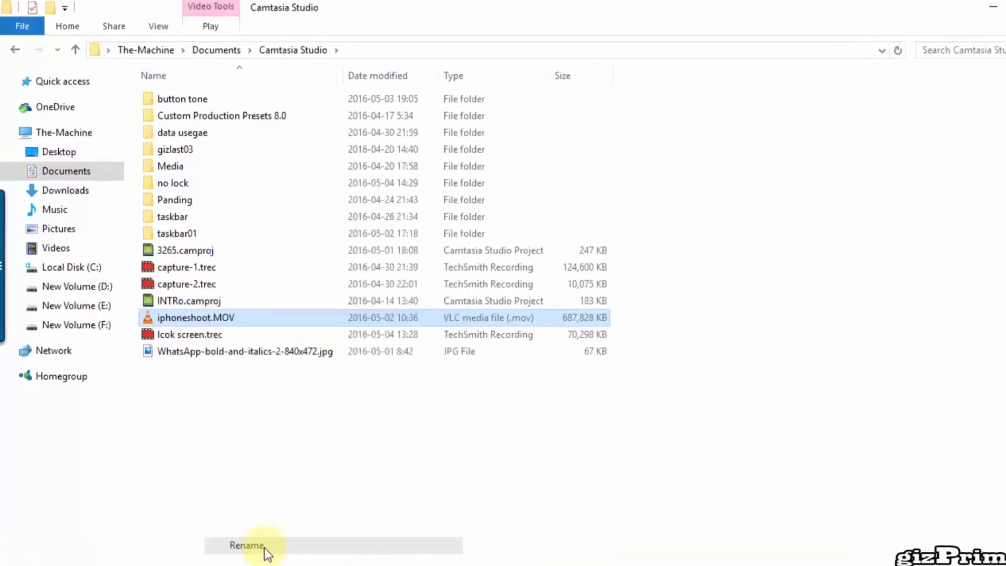
{"action": "left_click", "coordinate": [245, 545]}
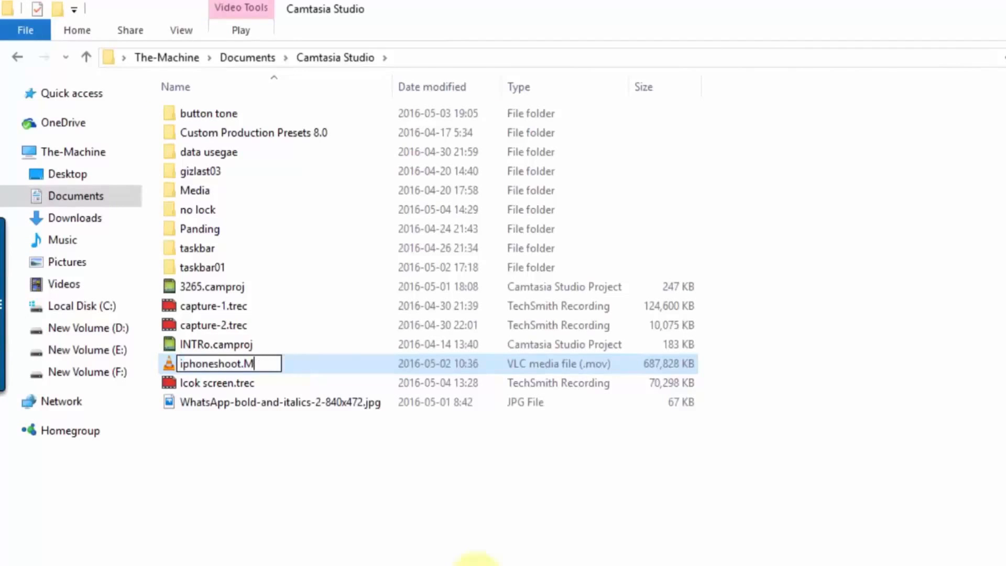
{"action": "type", "text": "p"}
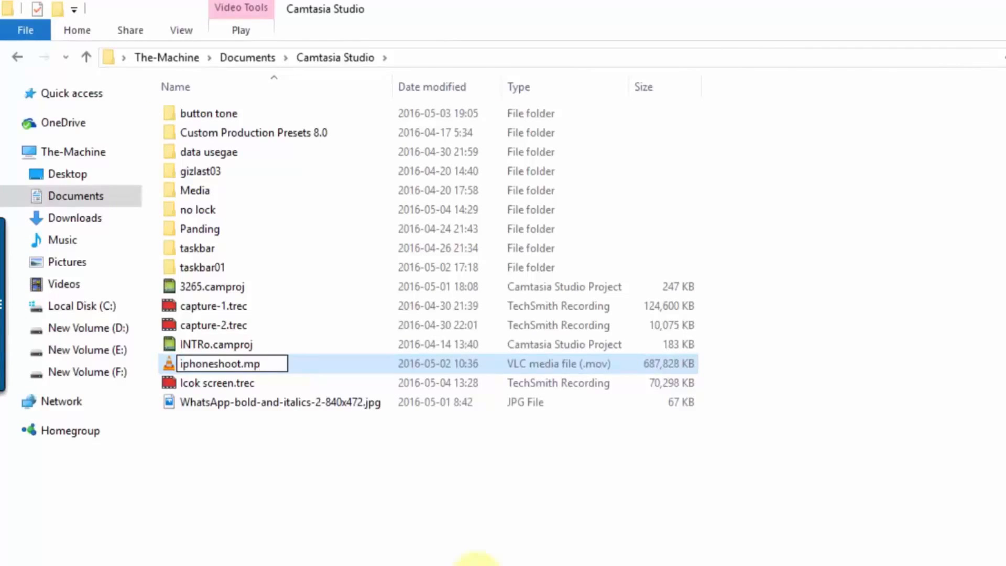
{"action": "type", "text": "4"}
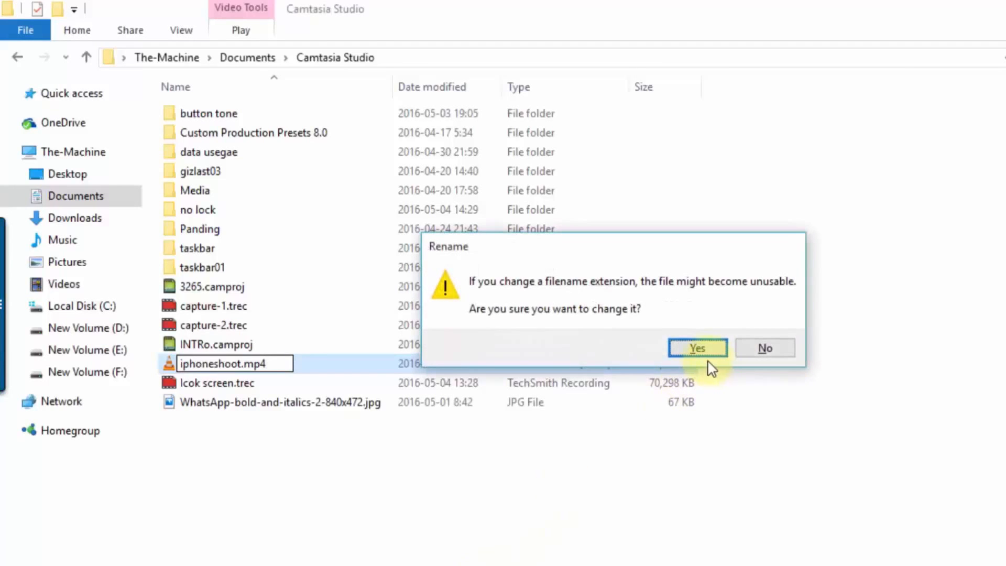
{"action": "left_click", "coordinate": [697, 348]}
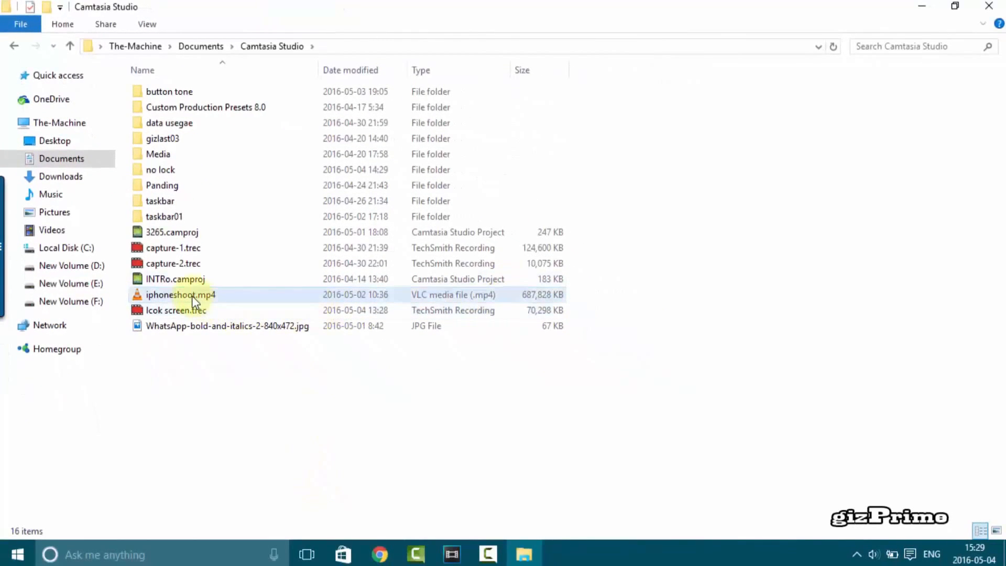
Back in Vegas Pro, dismiss the QuickTime error for the renamed video and close the trial window.
{"action": "left_click", "coordinate": [181, 295]}
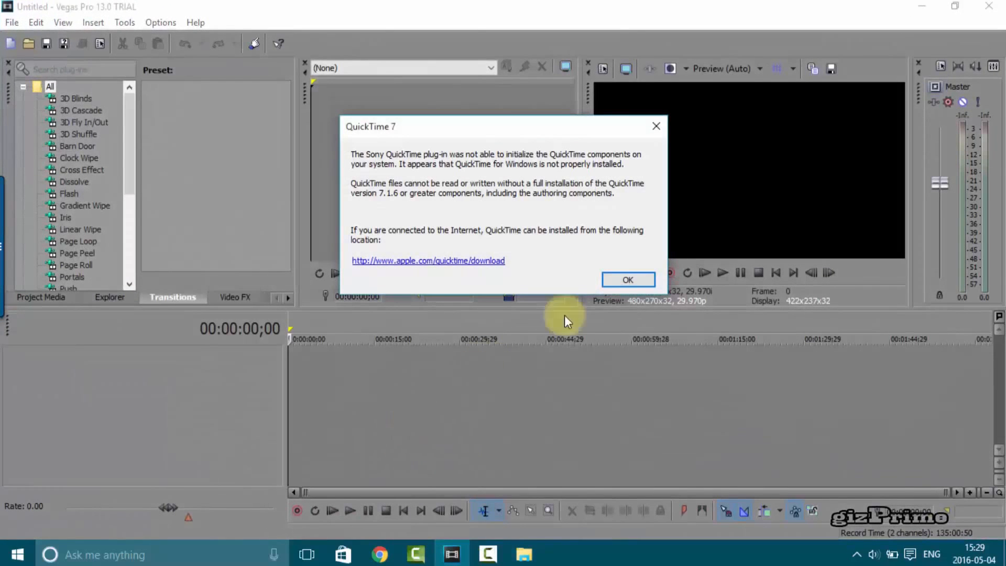
{"action": "left_click", "coordinate": [627, 279]}
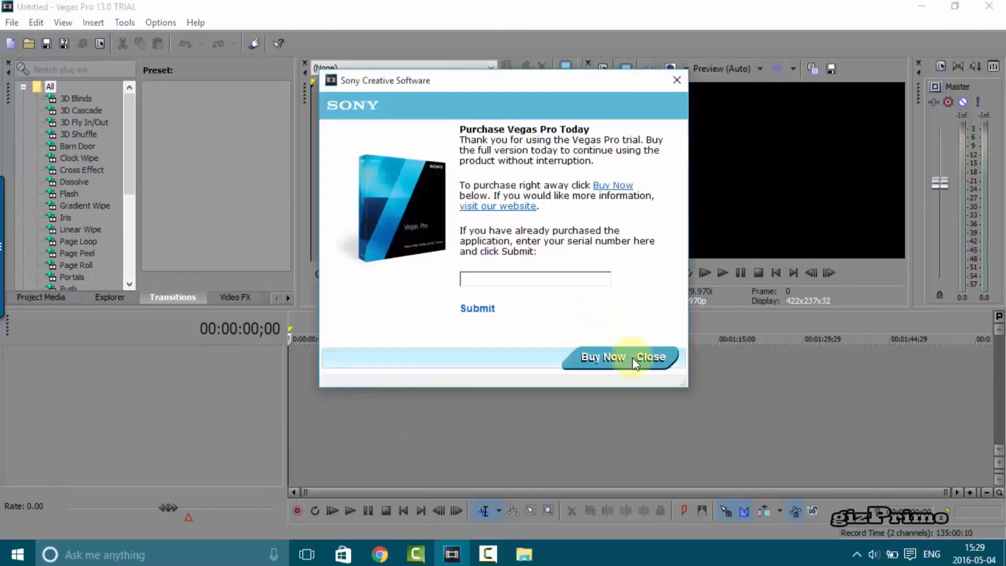
{"action": "left_click", "coordinate": [650, 356]}
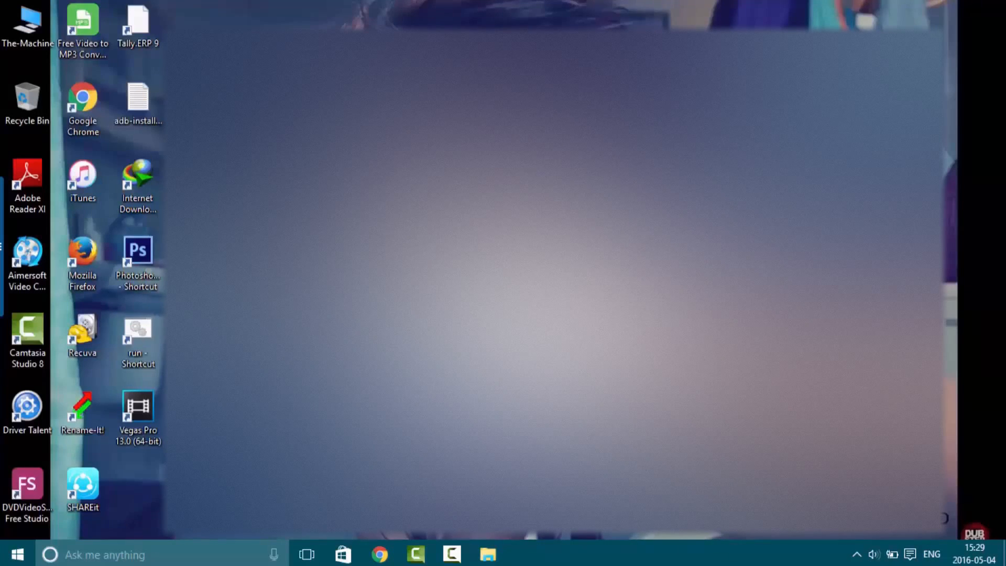
Rename iphoneshoot.mp4 back to iphoneshoot.mov in the Camtasia Studio folder, accepting the warning.
{"action": "left_click", "coordinate": [487, 554]}
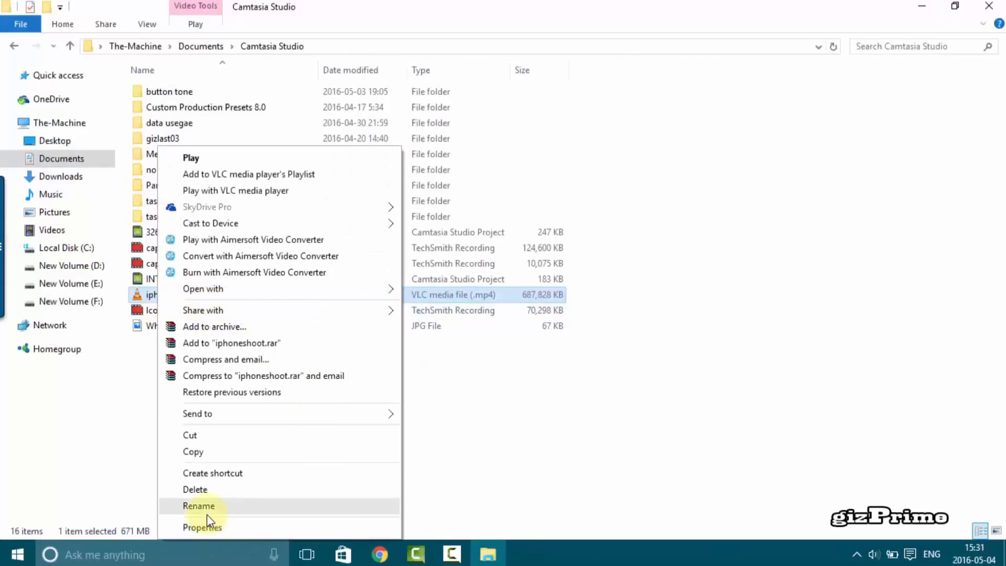
{"action": "left_click", "coordinate": [202, 527]}
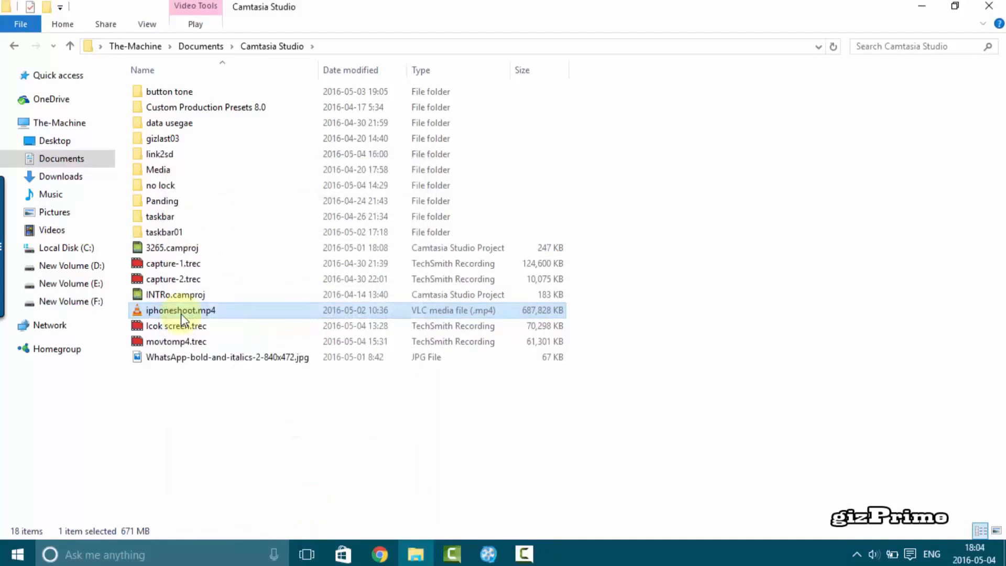
{"action": "left_click", "coordinate": [181, 311]}
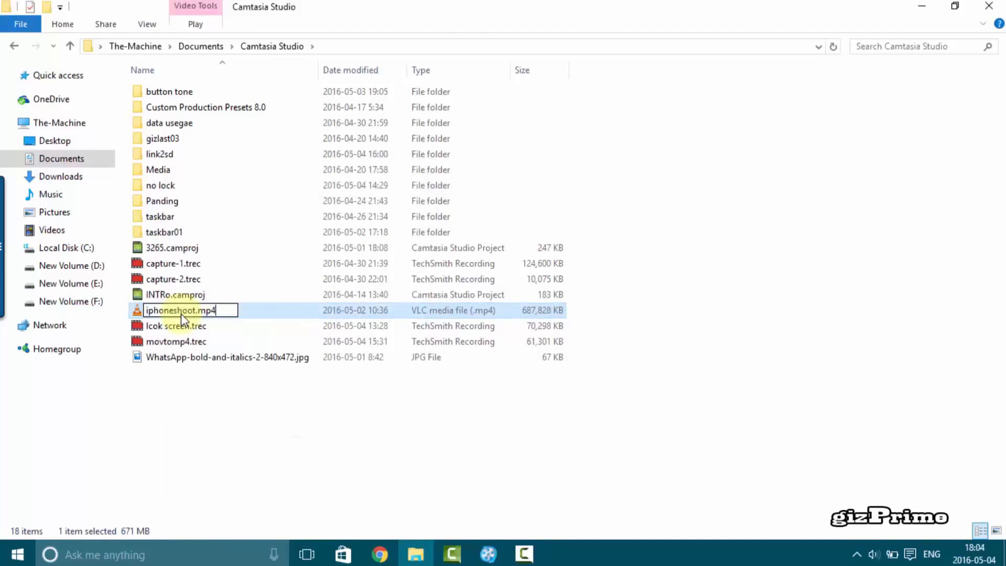
{"action": "key", "text": "BackSpace"}
{"action": "type", "text": "ov"}
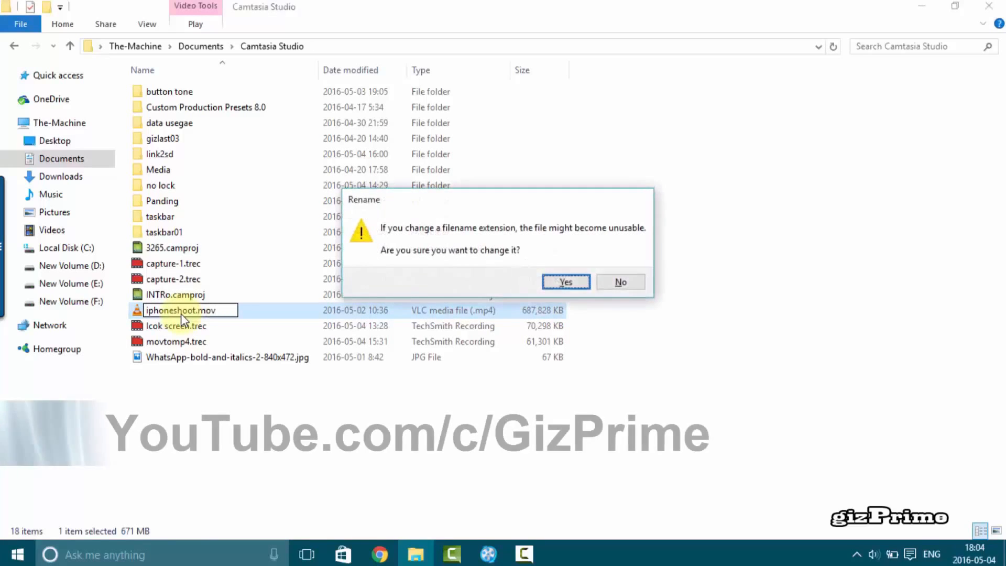
{"action": "left_click", "coordinate": [565, 282]}
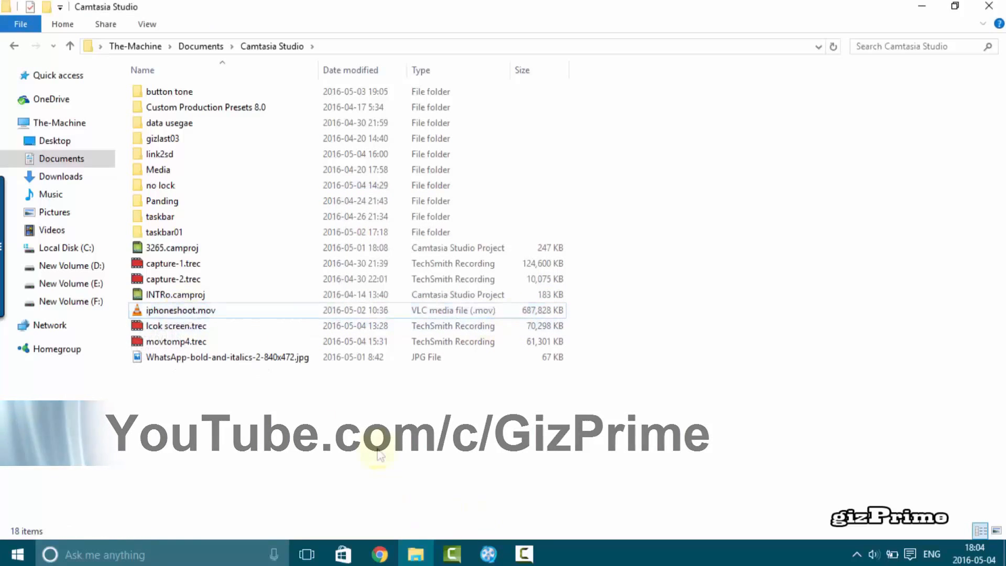
{"action": "left_click", "coordinate": [180, 310]}
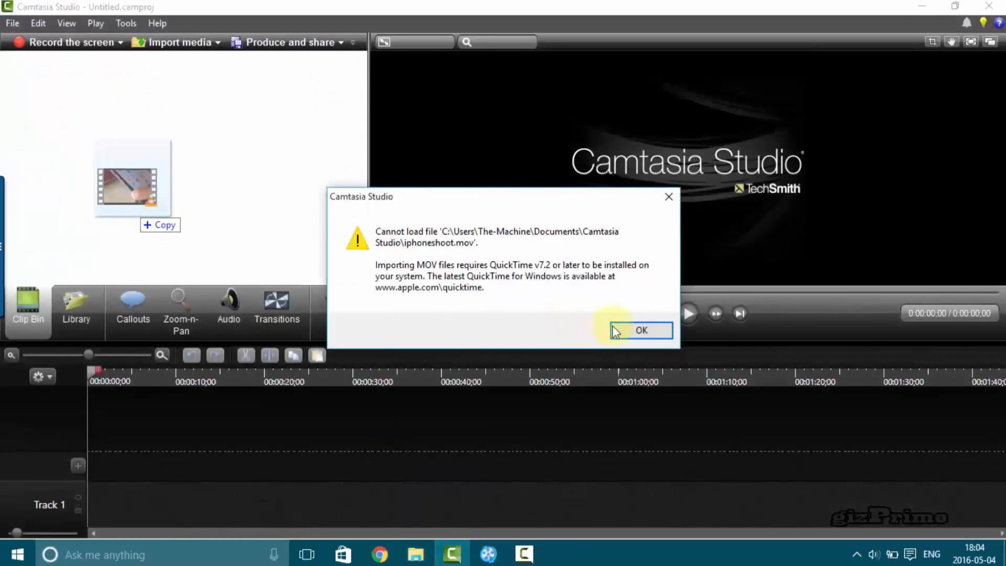
Dismiss Camtasia's 'Cannot load file' warning for iphoneshoot.mov again.
{"action": "left_click", "coordinate": [639, 330]}
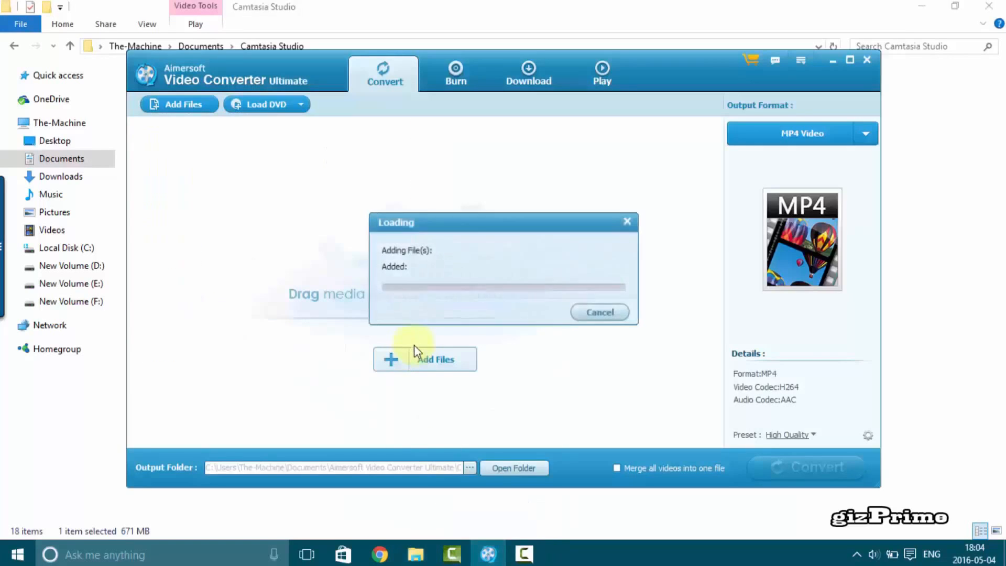
{"action": "mouse_move", "coordinate": [504, 186]}
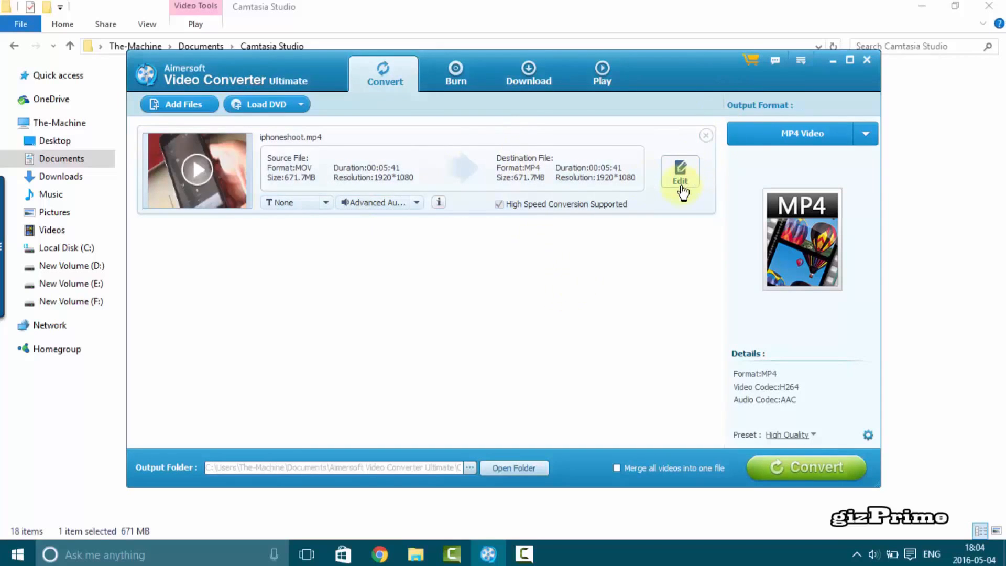
Load iphoneshoot into Aimersoft for MP4 Video output and dismiss the trial limitation notice.
{"action": "left_click", "coordinate": [680, 180]}
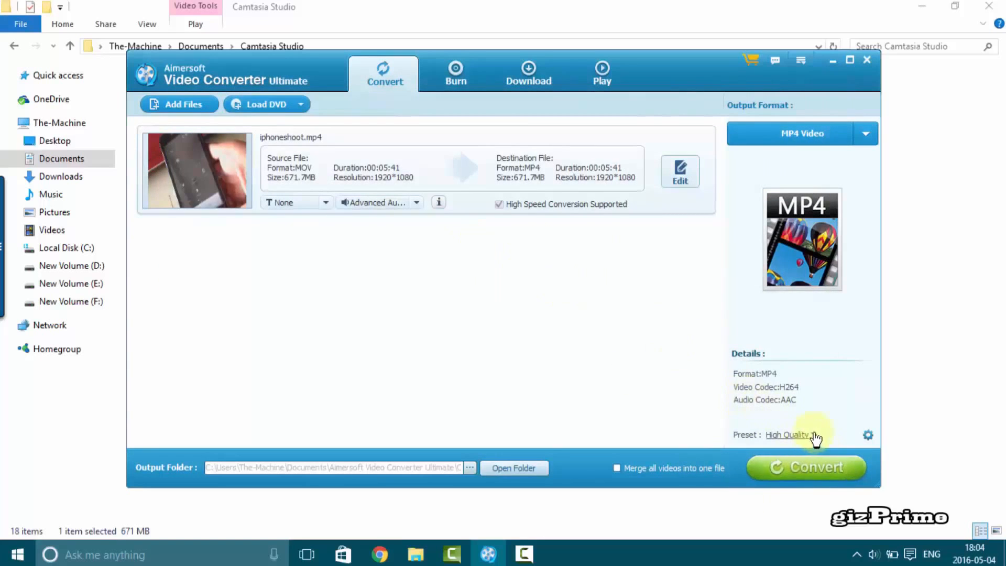
{"action": "mouse_move", "coordinate": [643, 370]}
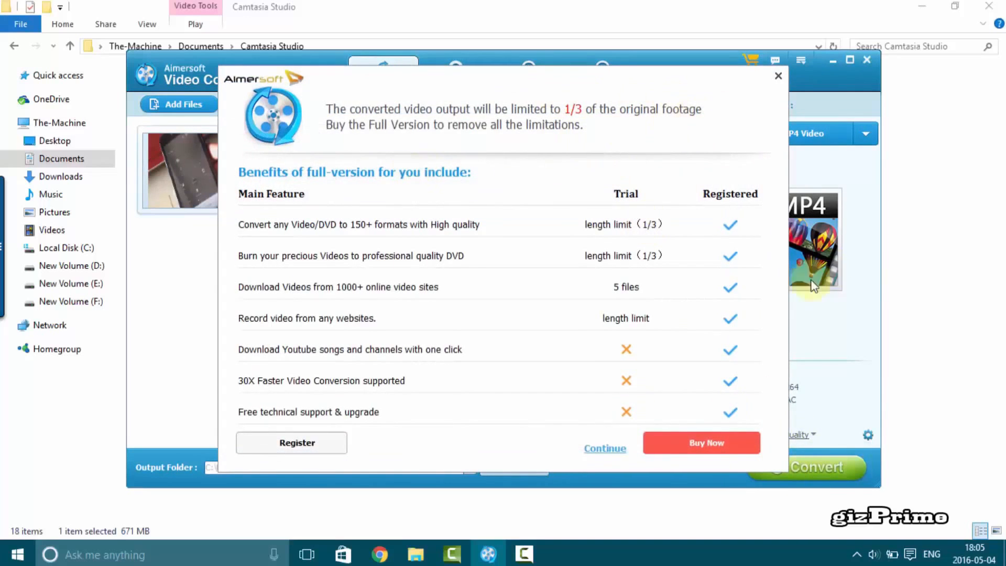
{"action": "left_click", "coordinate": [603, 447]}
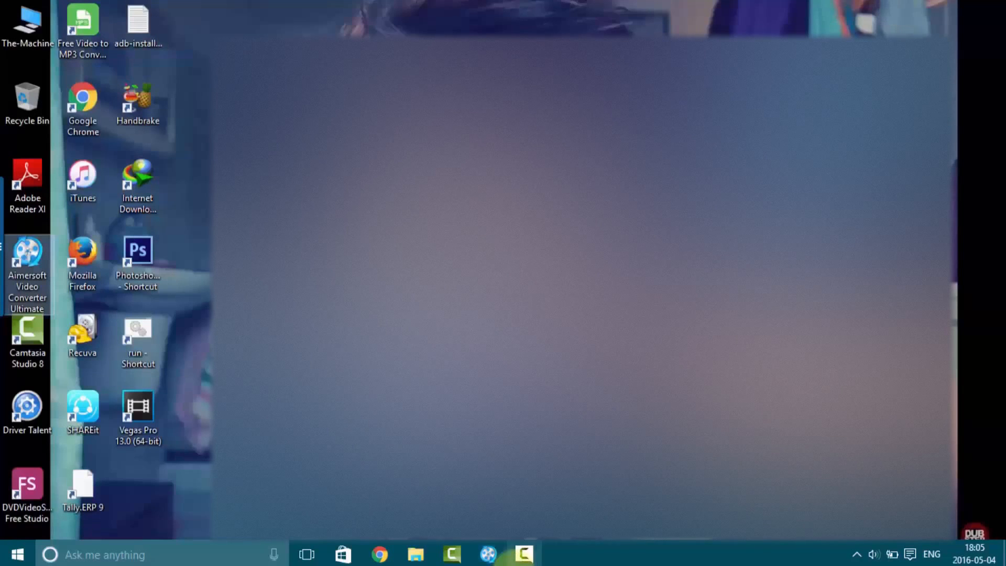
Reopen Aimersoft Video Converter Ultimate from its desktop shortcut.
{"action": "double_click", "coordinate": [27, 263]}
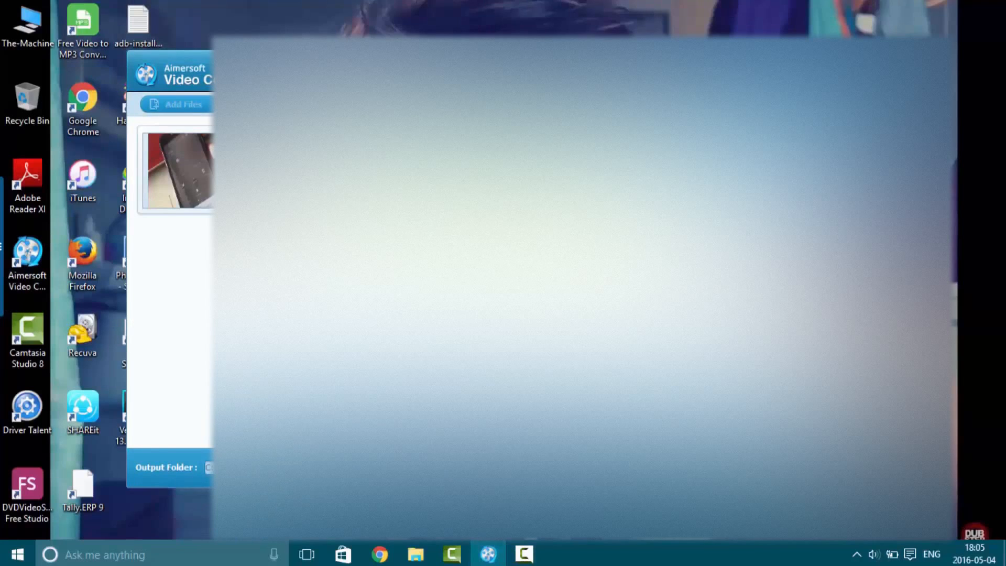